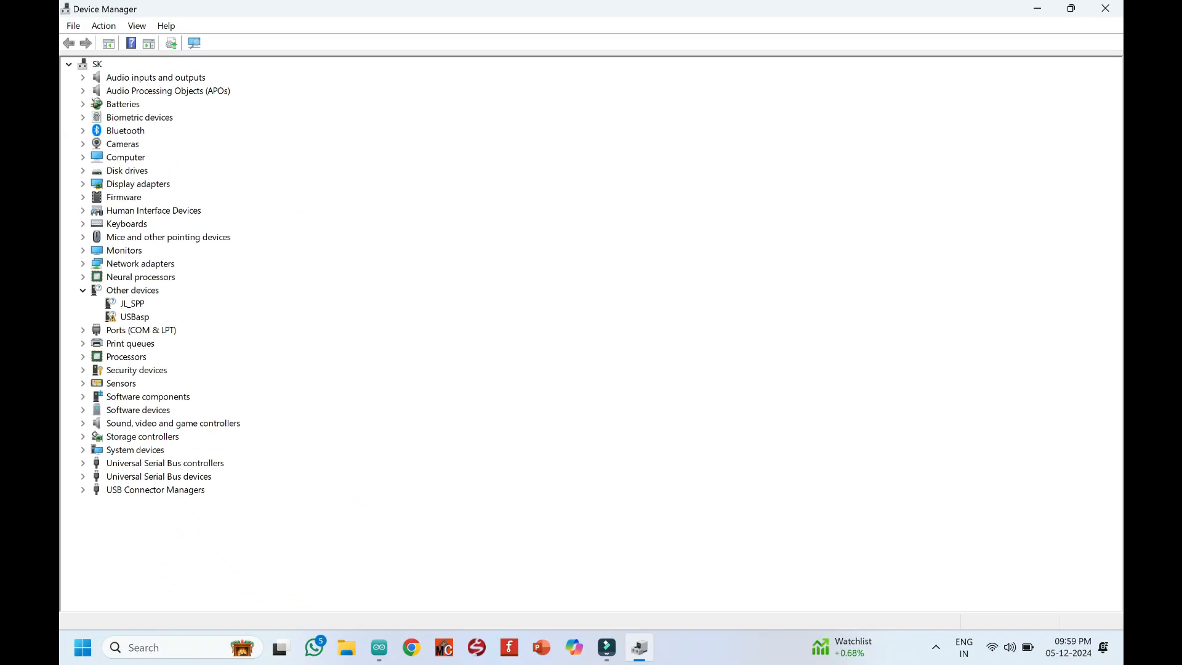
- Open the Software folder on drive D in File Explorer
{"action": "left_click", "coordinate": [135, 316]}
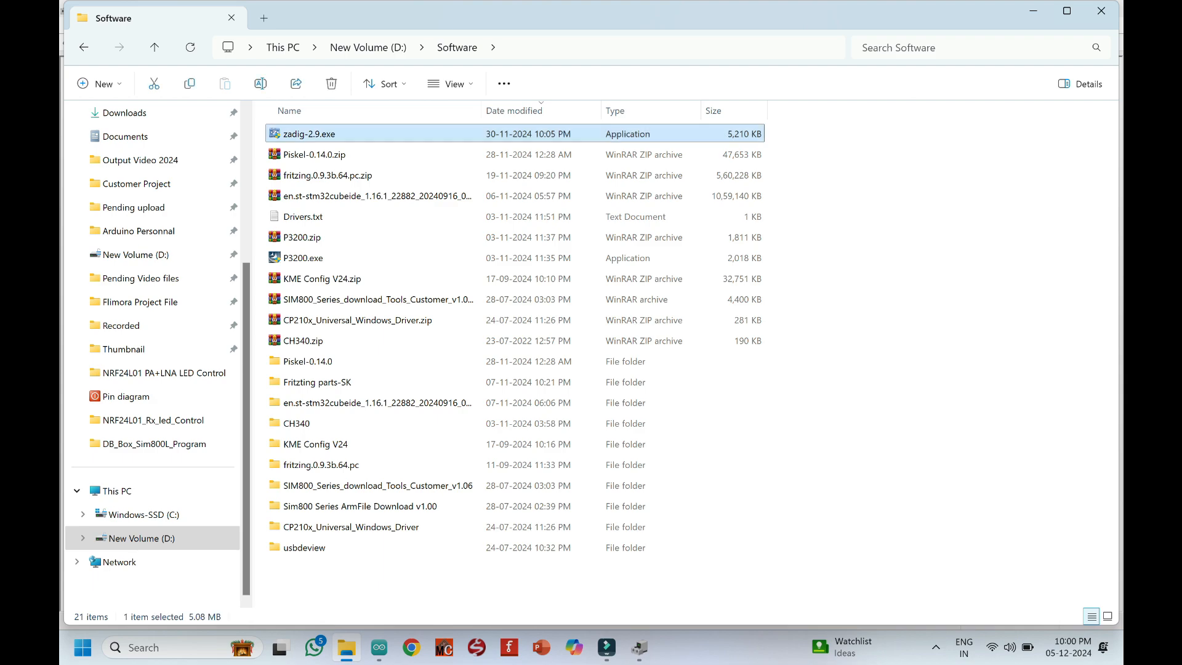
- Run zadig-2.9.exe from the Software folder
{"action": "right_click", "coordinate": [309, 134]}
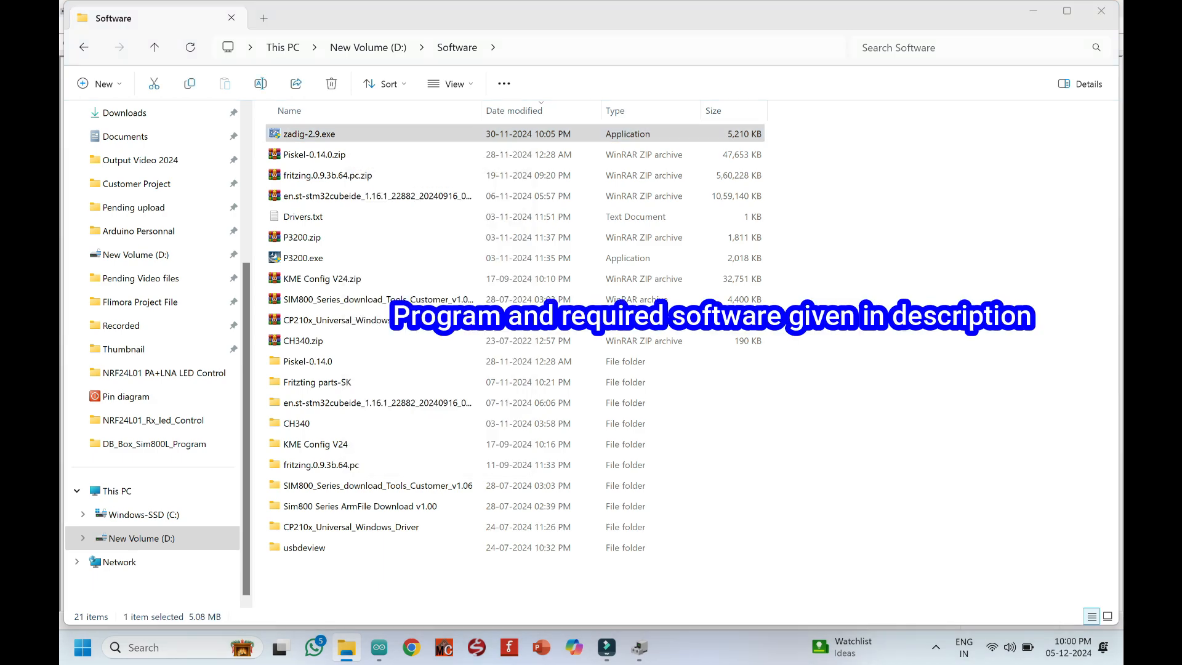
{"action": "double_click", "coordinate": [307, 134]}
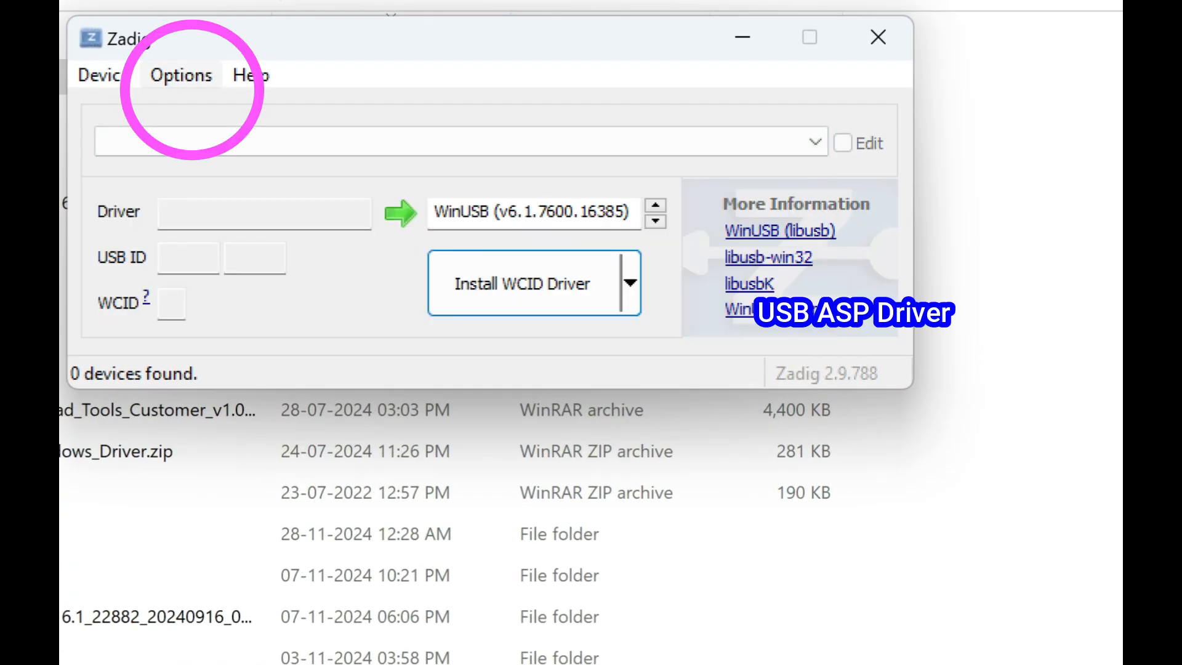
- List all devices, select USBasp, and install the WinUSB driver for it
{"action": "left_click", "coordinate": [180, 75]}
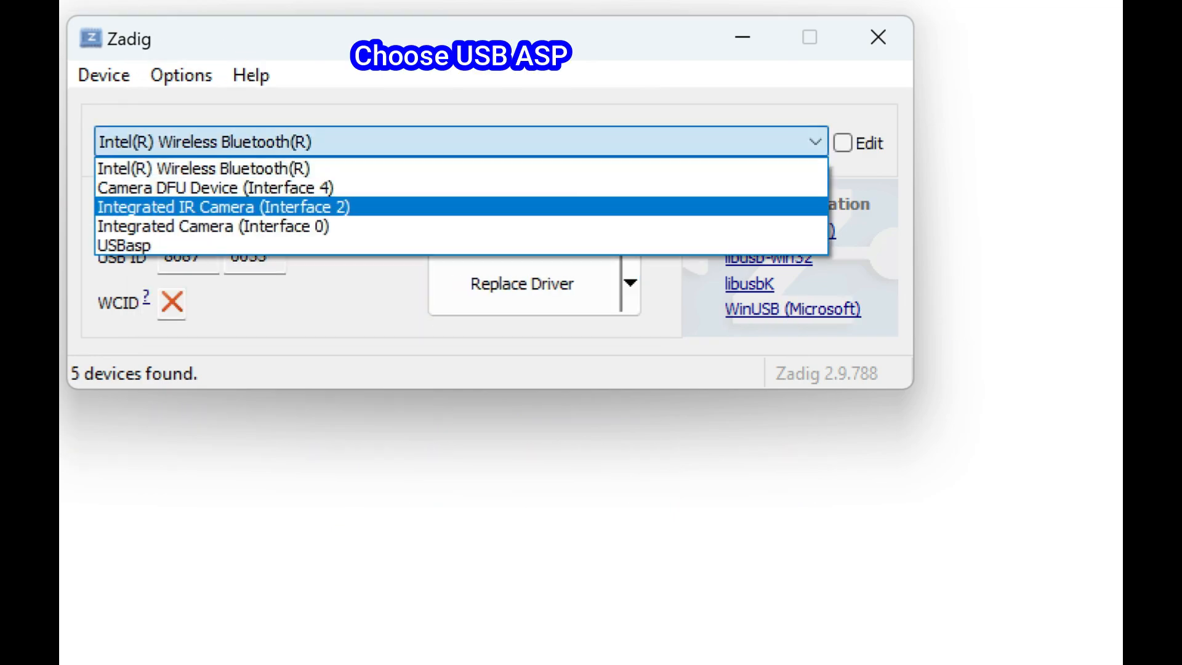
{"action": "left_click", "coordinate": [126, 245]}
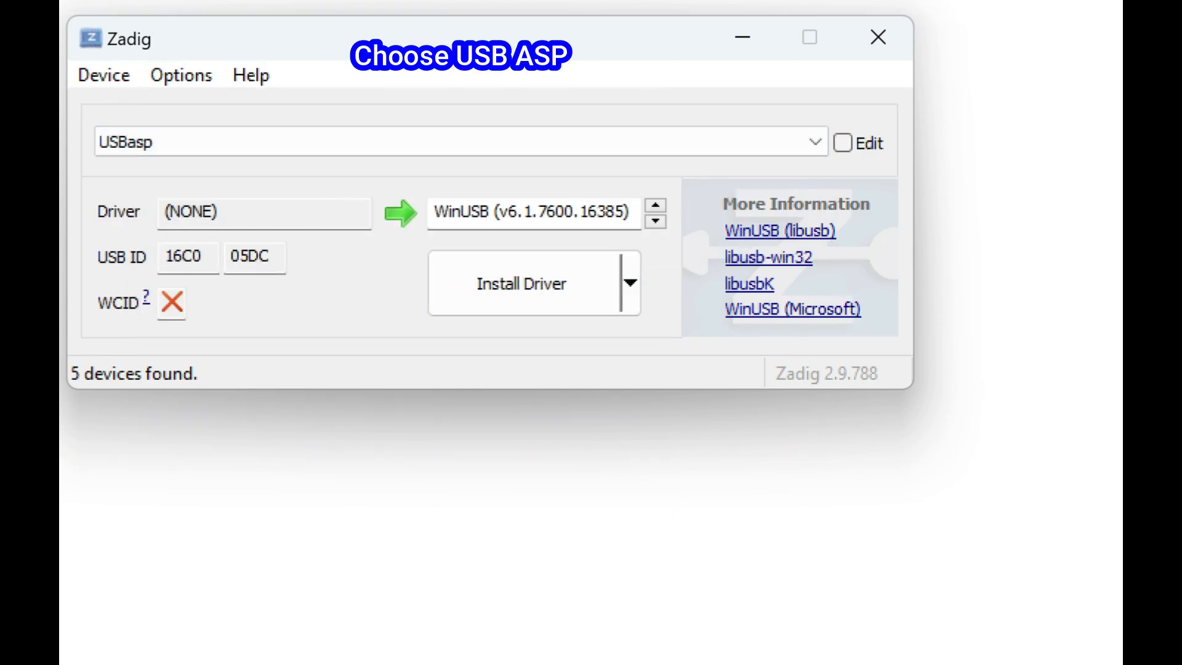
{"action": "left_click", "coordinate": [655, 221]}
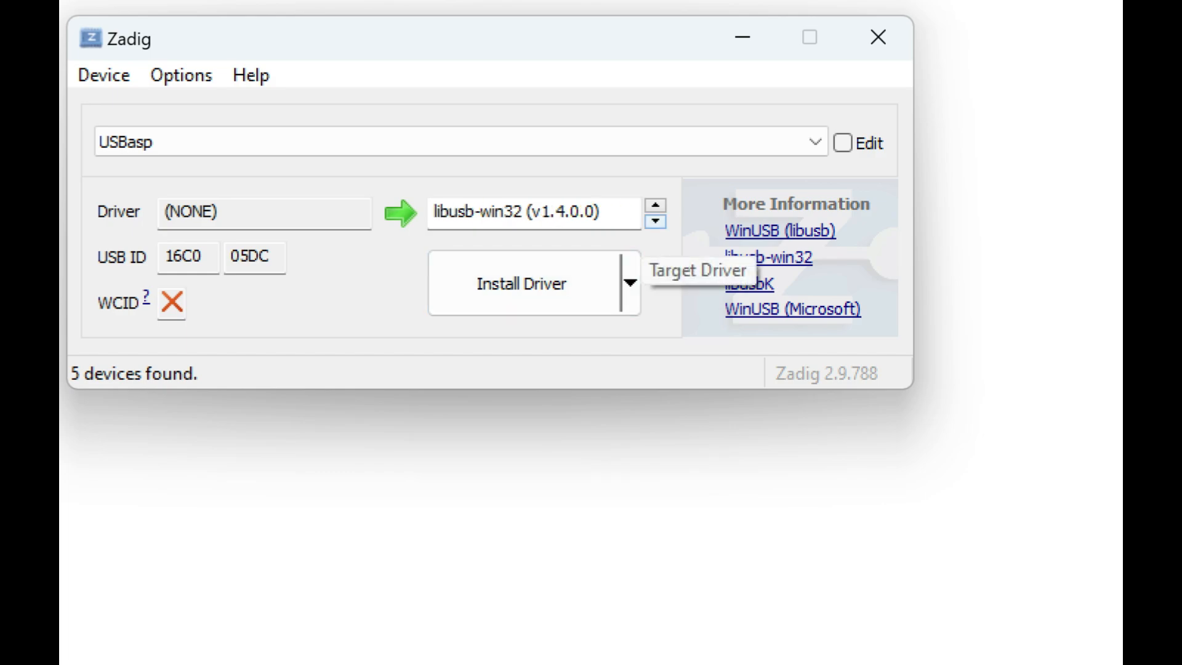
{"action": "left_click", "coordinate": [654, 205]}
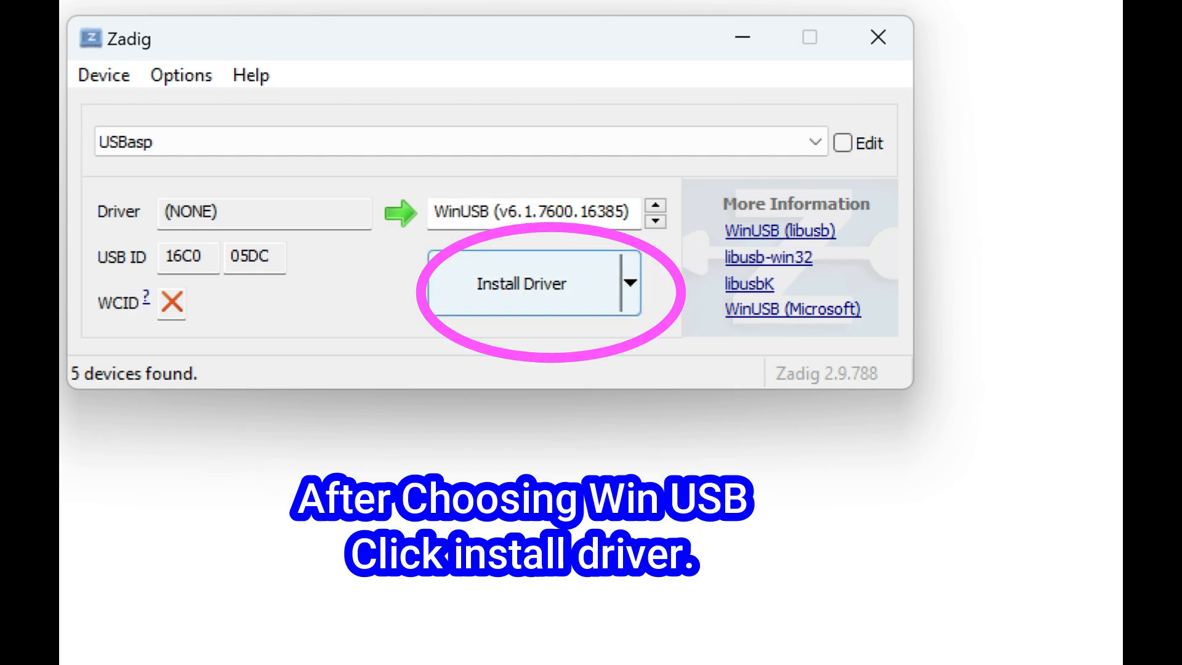
{"action": "left_click", "coordinate": [520, 283]}
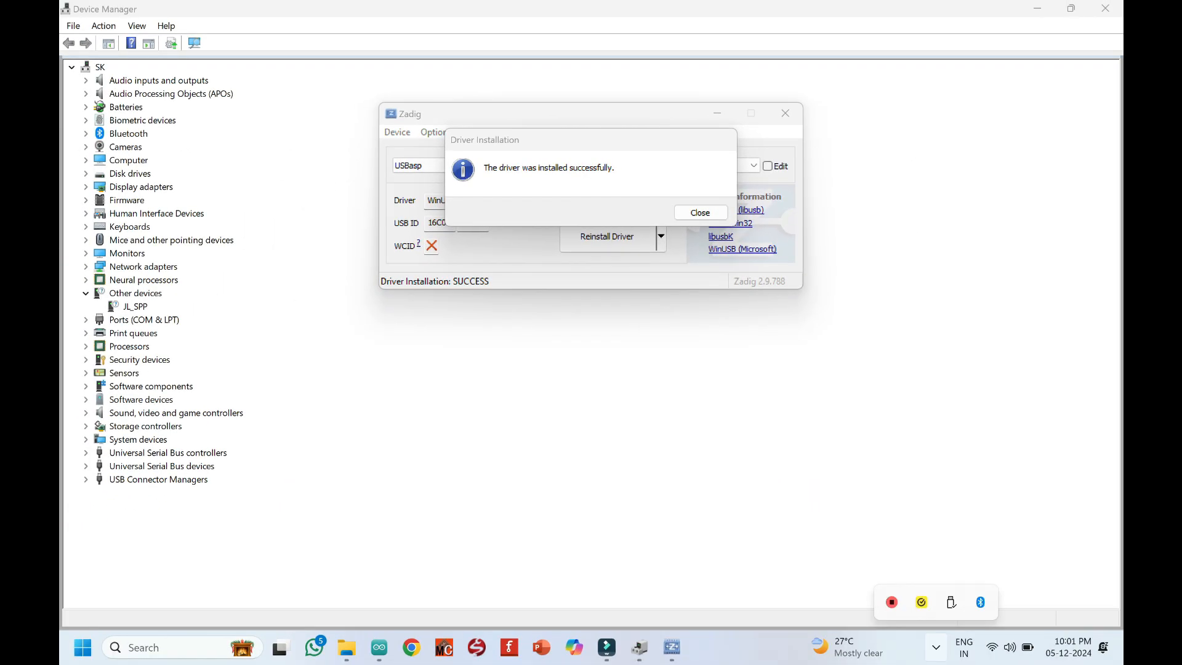
- Close the driver installation success message
{"action": "left_click", "coordinate": [698, 211]}
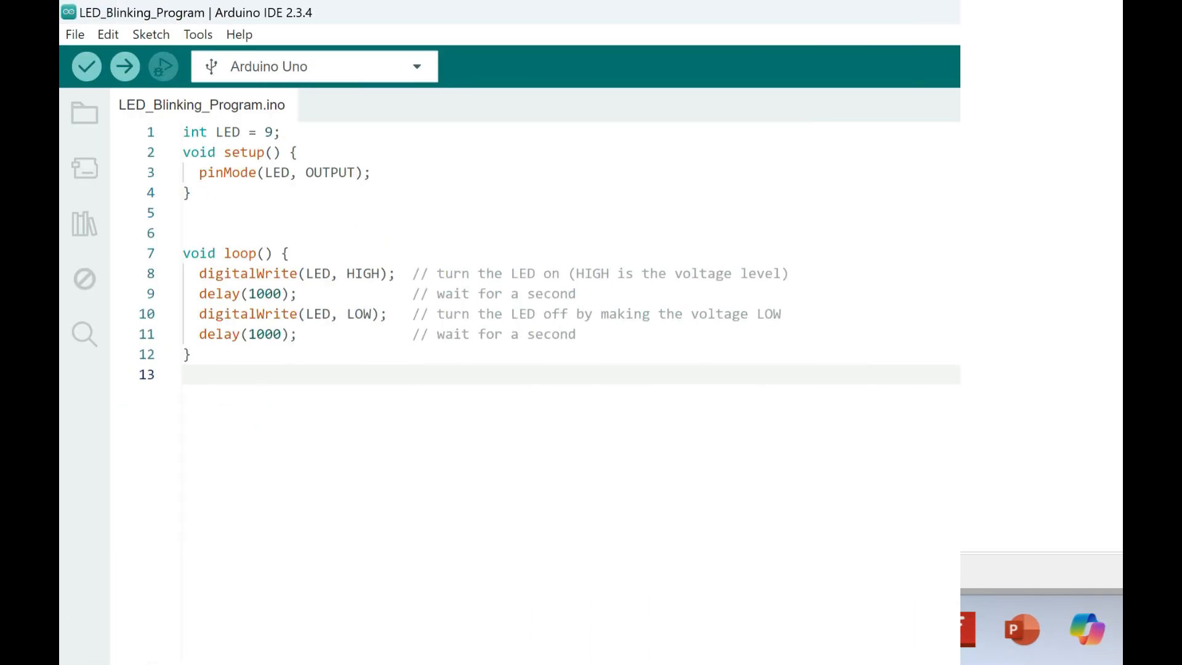
- Maximize the IDE and choose Arduino Uno in the board and port chooser
{"action": "double_click", "coordinate": [269, 132]}
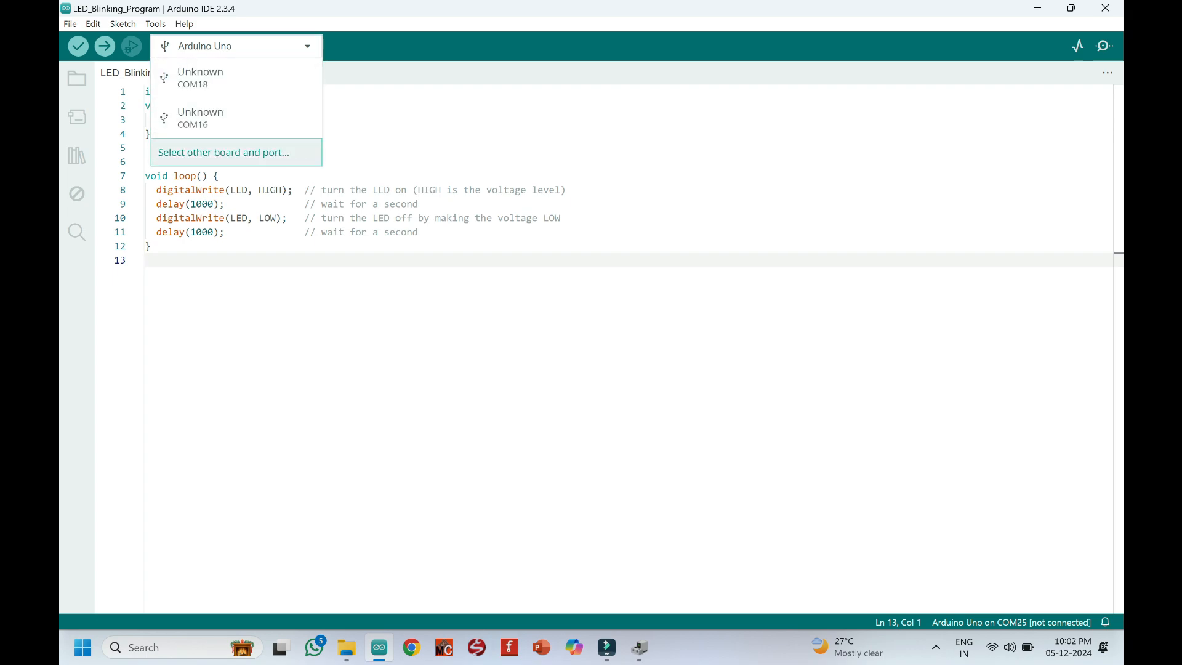
{"action": "left_click", "coordinate": [222, 152]}
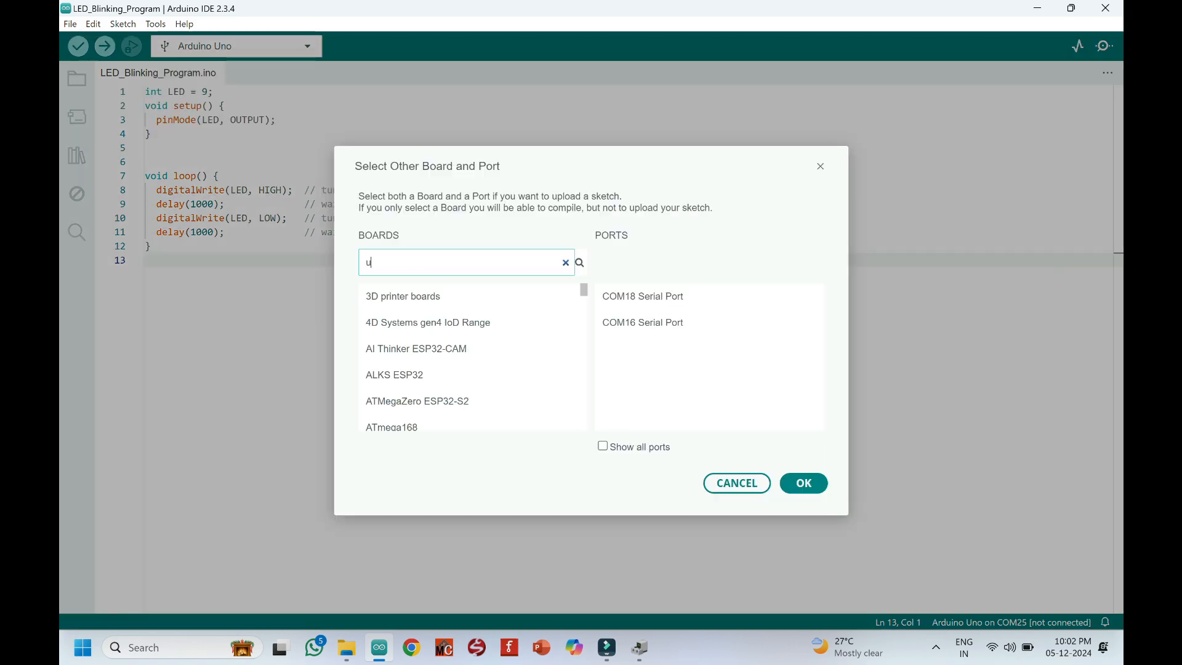
{"action": "type", "text": "no"}
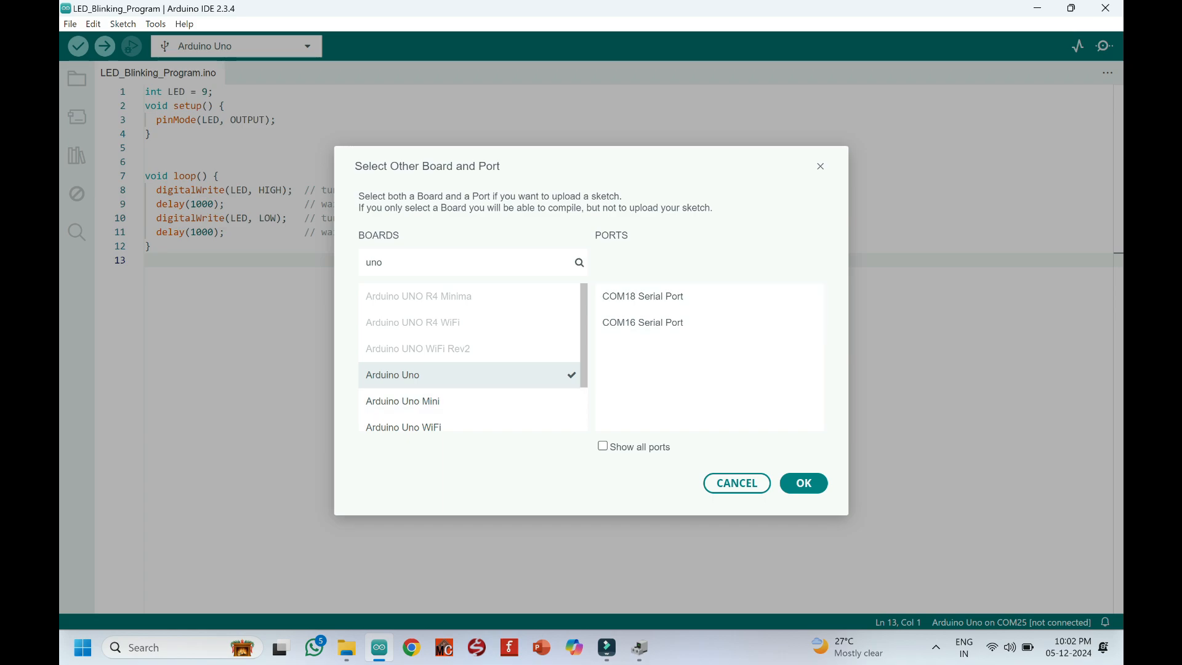
{"action": "left_click", "coordinate": [736, 483]}
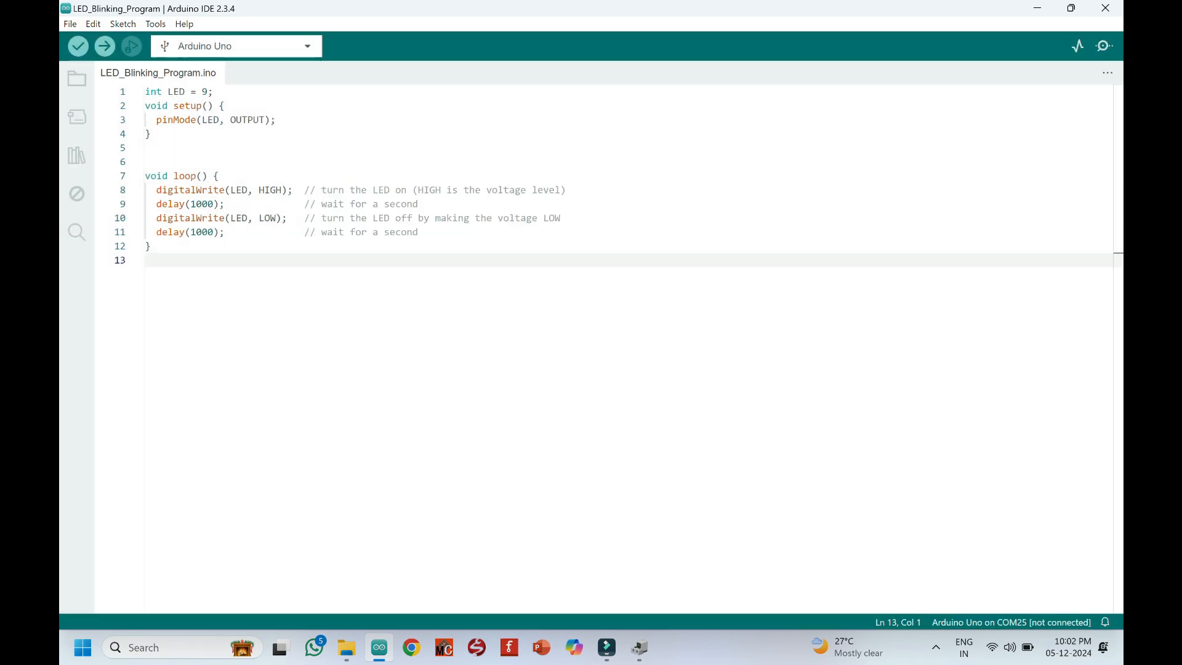
{"action": "left_click", "coordinate": [155, 23]}
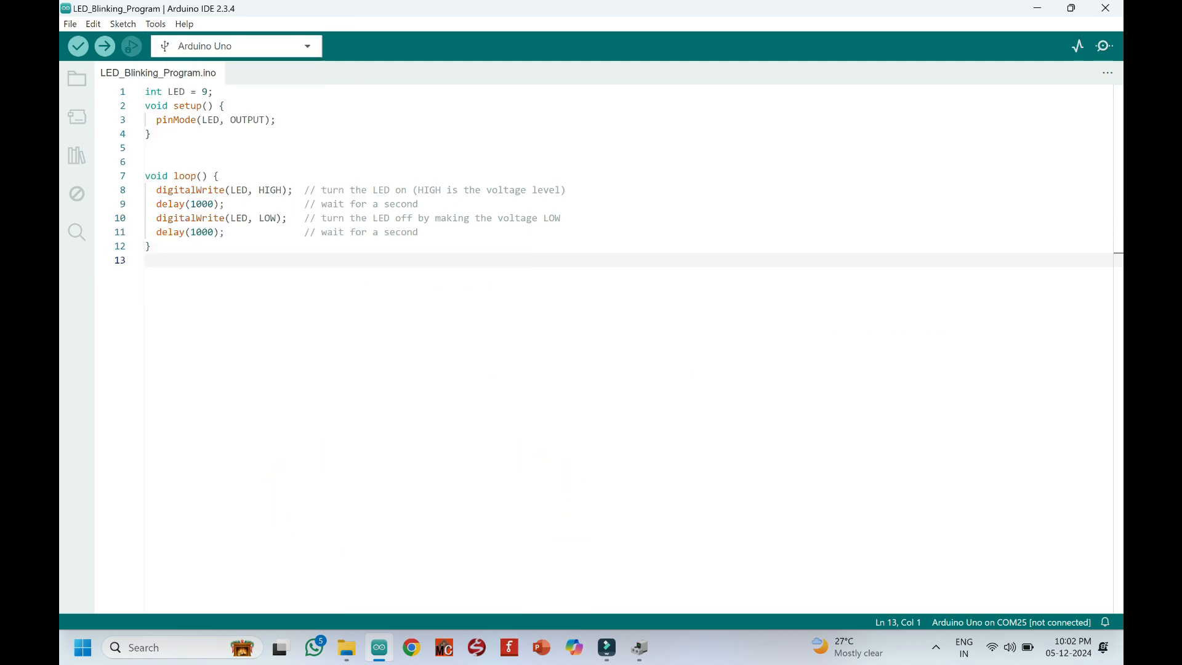
- Check that USBasp is the selected programmer, then focus the sketch editor
{"action": "left_click", "coordinate": [155, 23]}
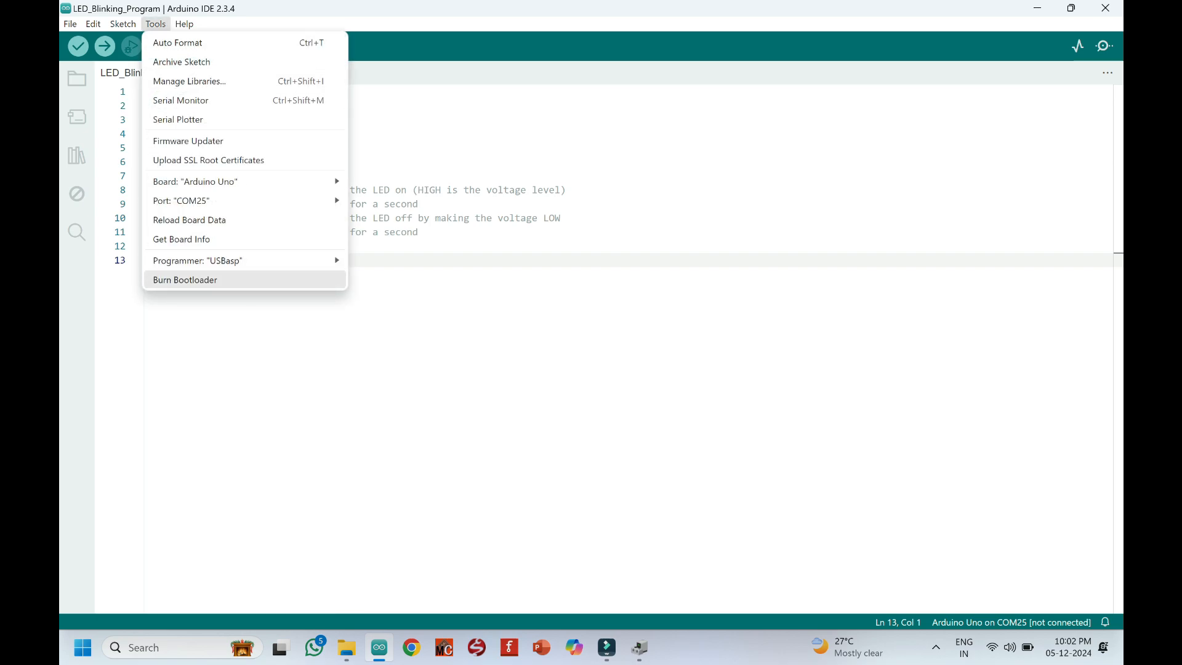
{"action": "left_click", "coordinate": [185, 280]}
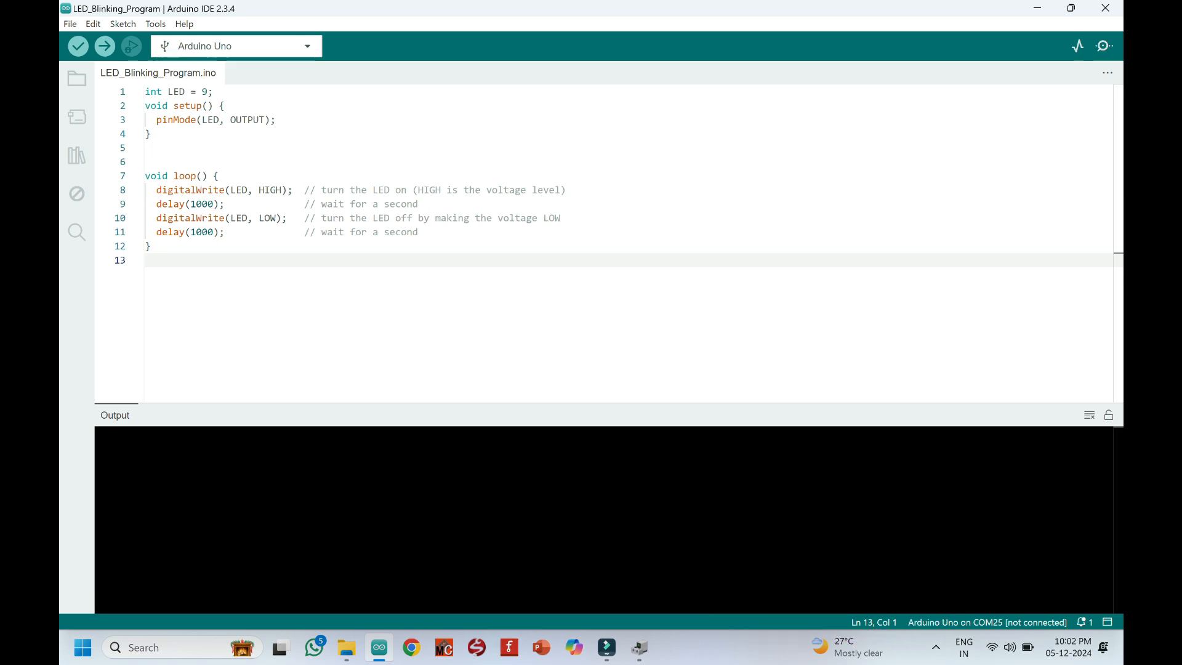
{"action": "left_click", "coordinate": [148, 260]}
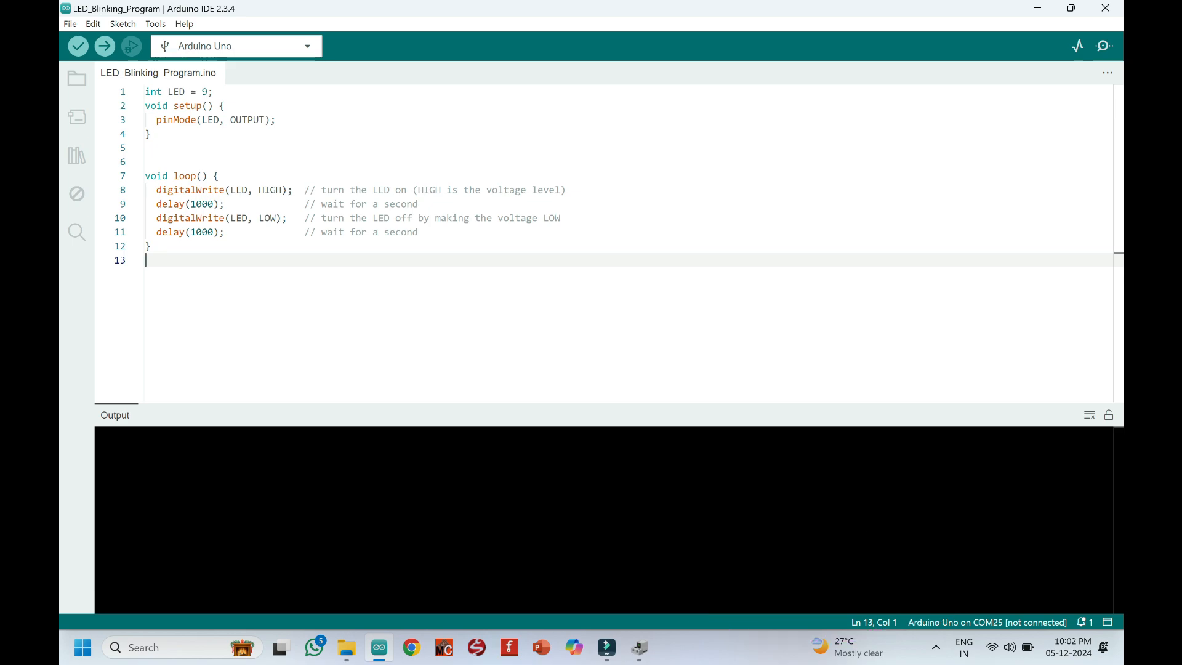
{"action": "left_click", "coordinate": [122, 24]}
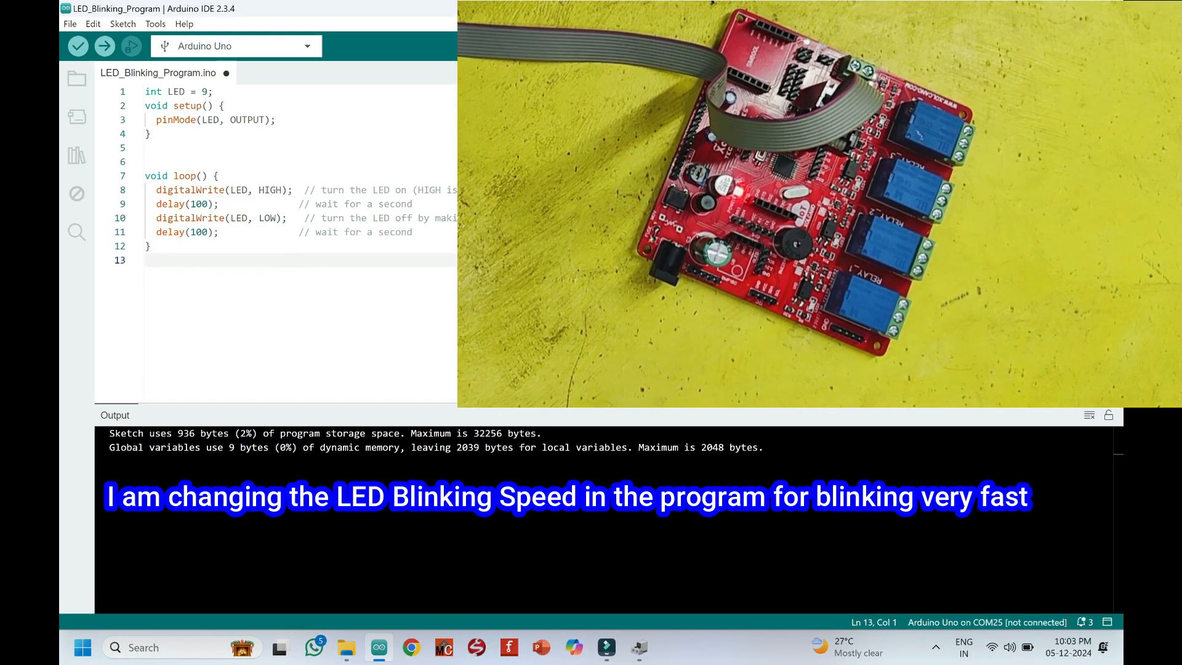
- Upload the sketch with both delays set to 100 ms
{"action": "left_click", "coordinate": [104, 46]}
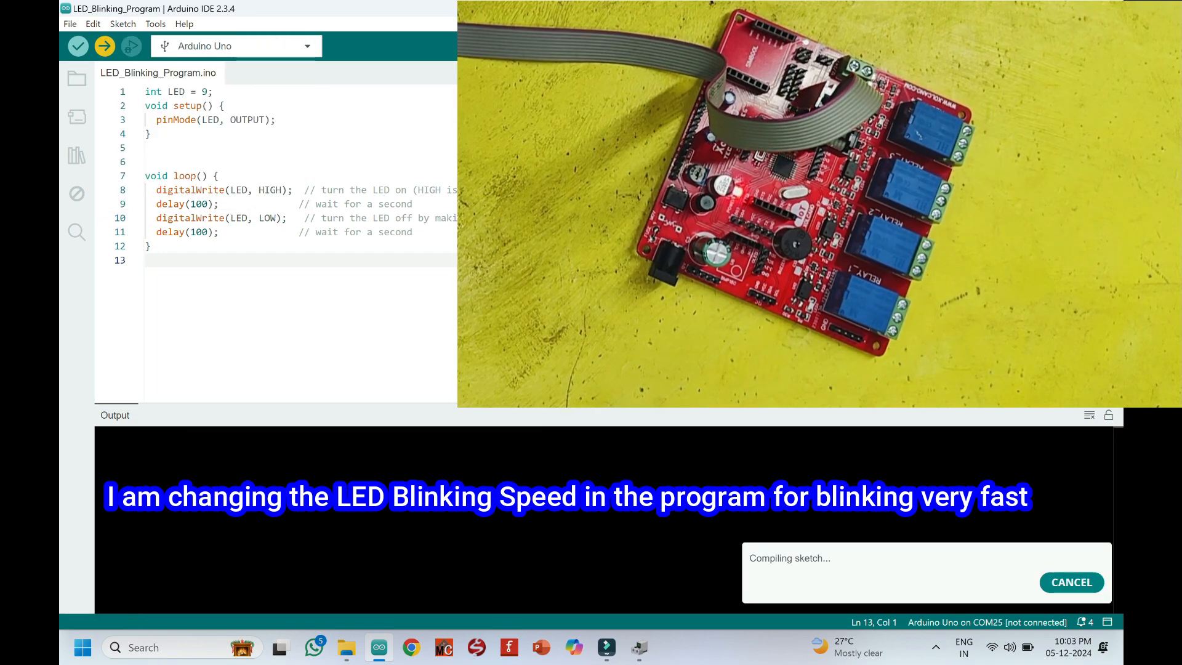